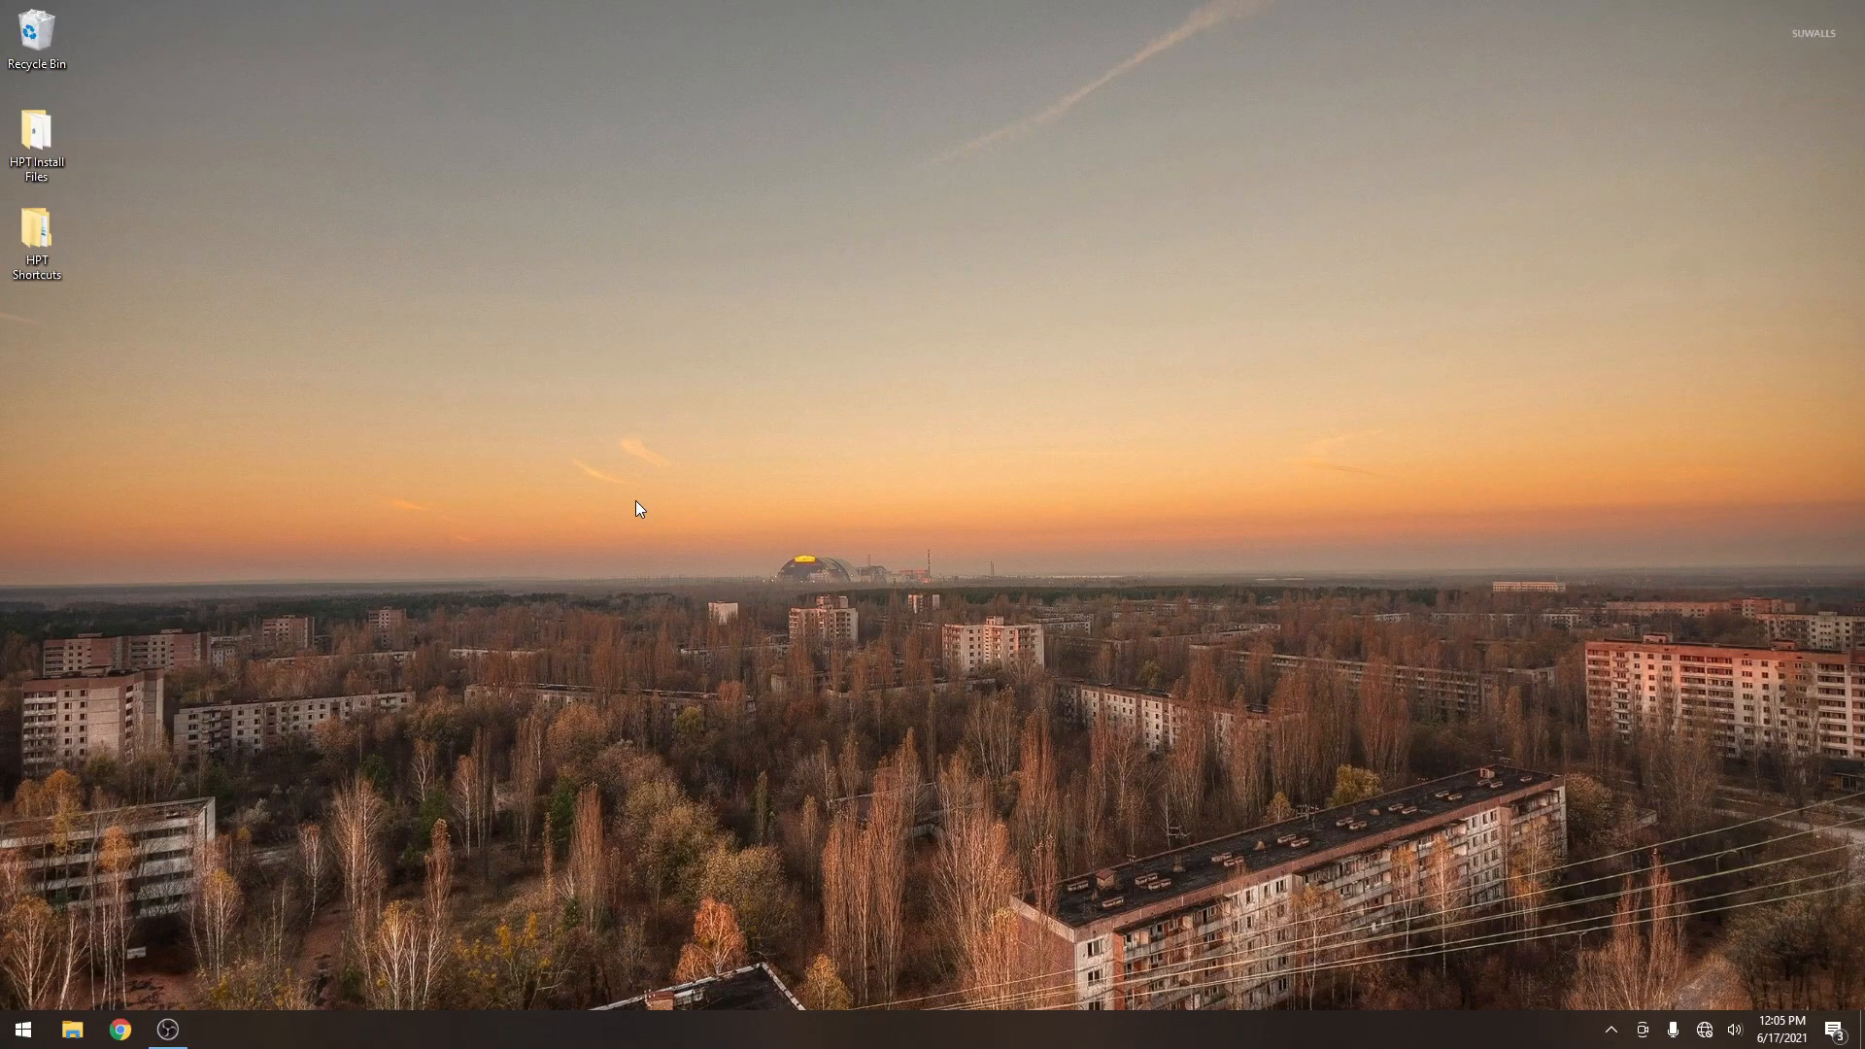
# Open the HPT Shortcuts desktop folder and its VCM Suite 3.6.26.0 subfolder.
pyautogui.doubleClick(37, 231)
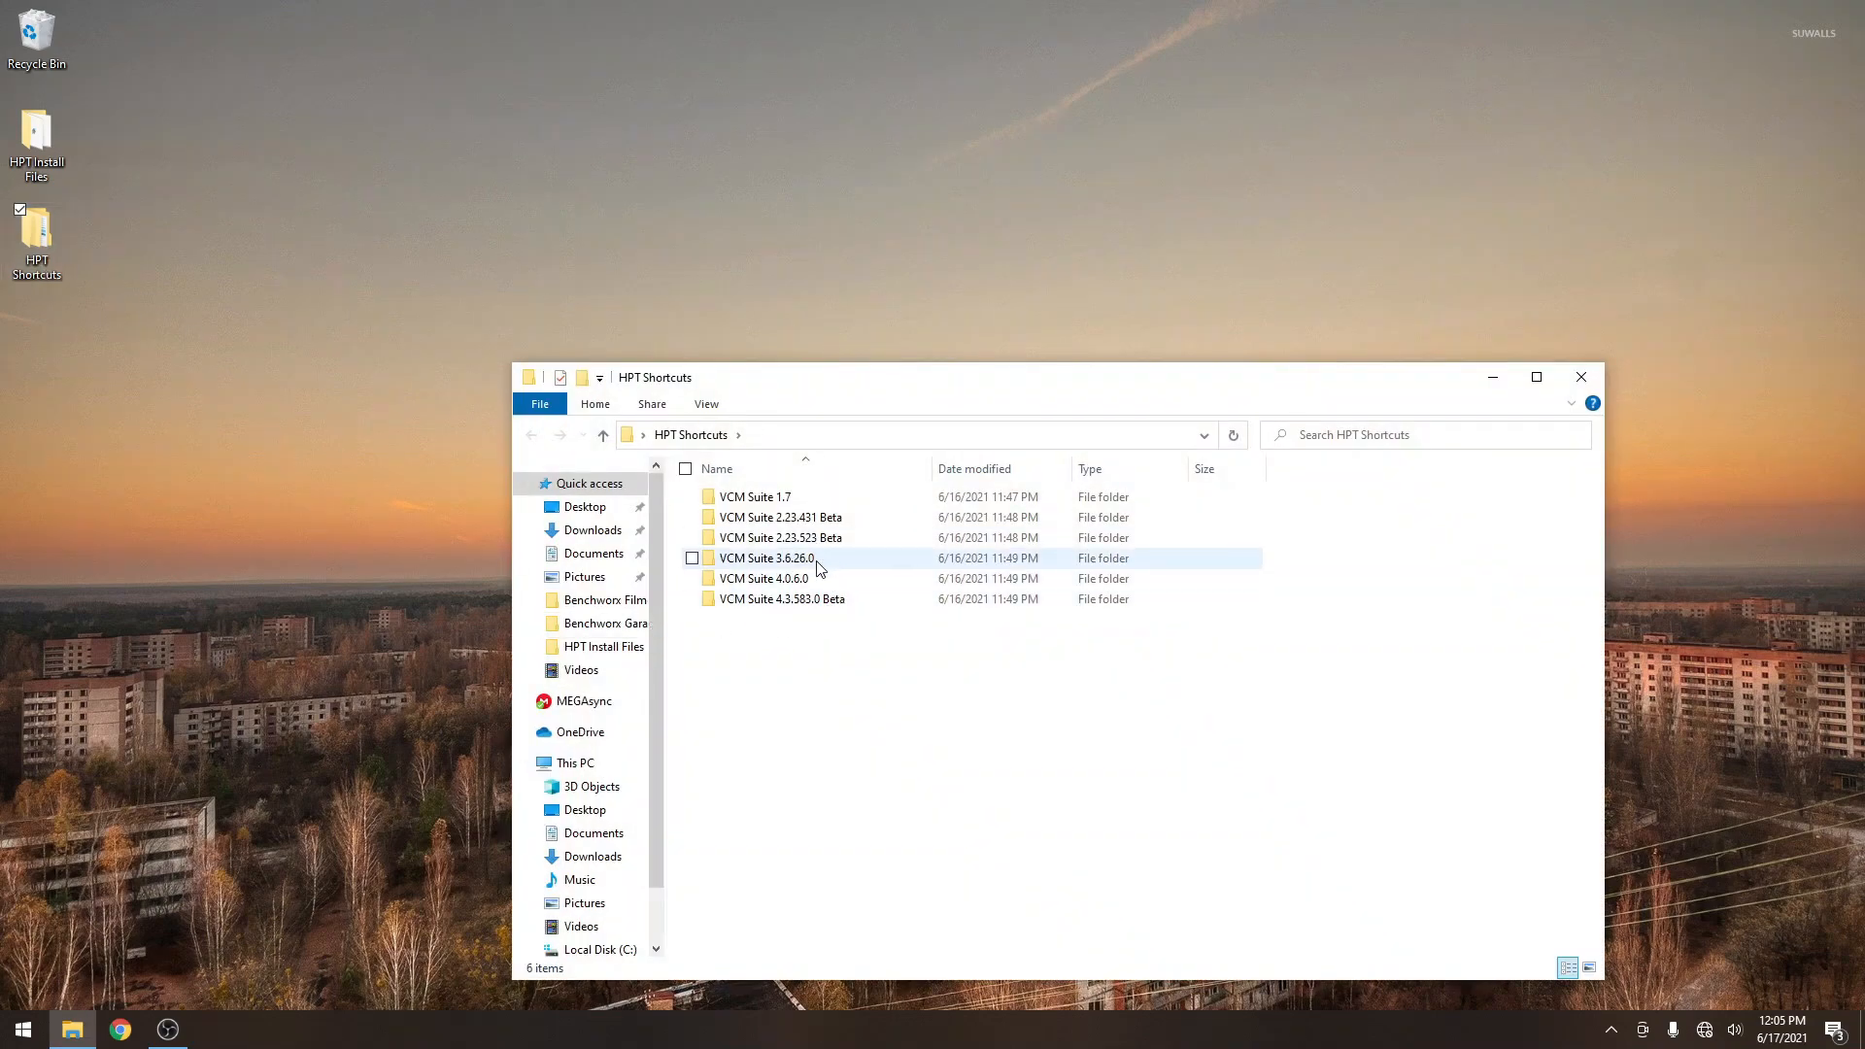
pyautogui.doubleClick(765, 558)
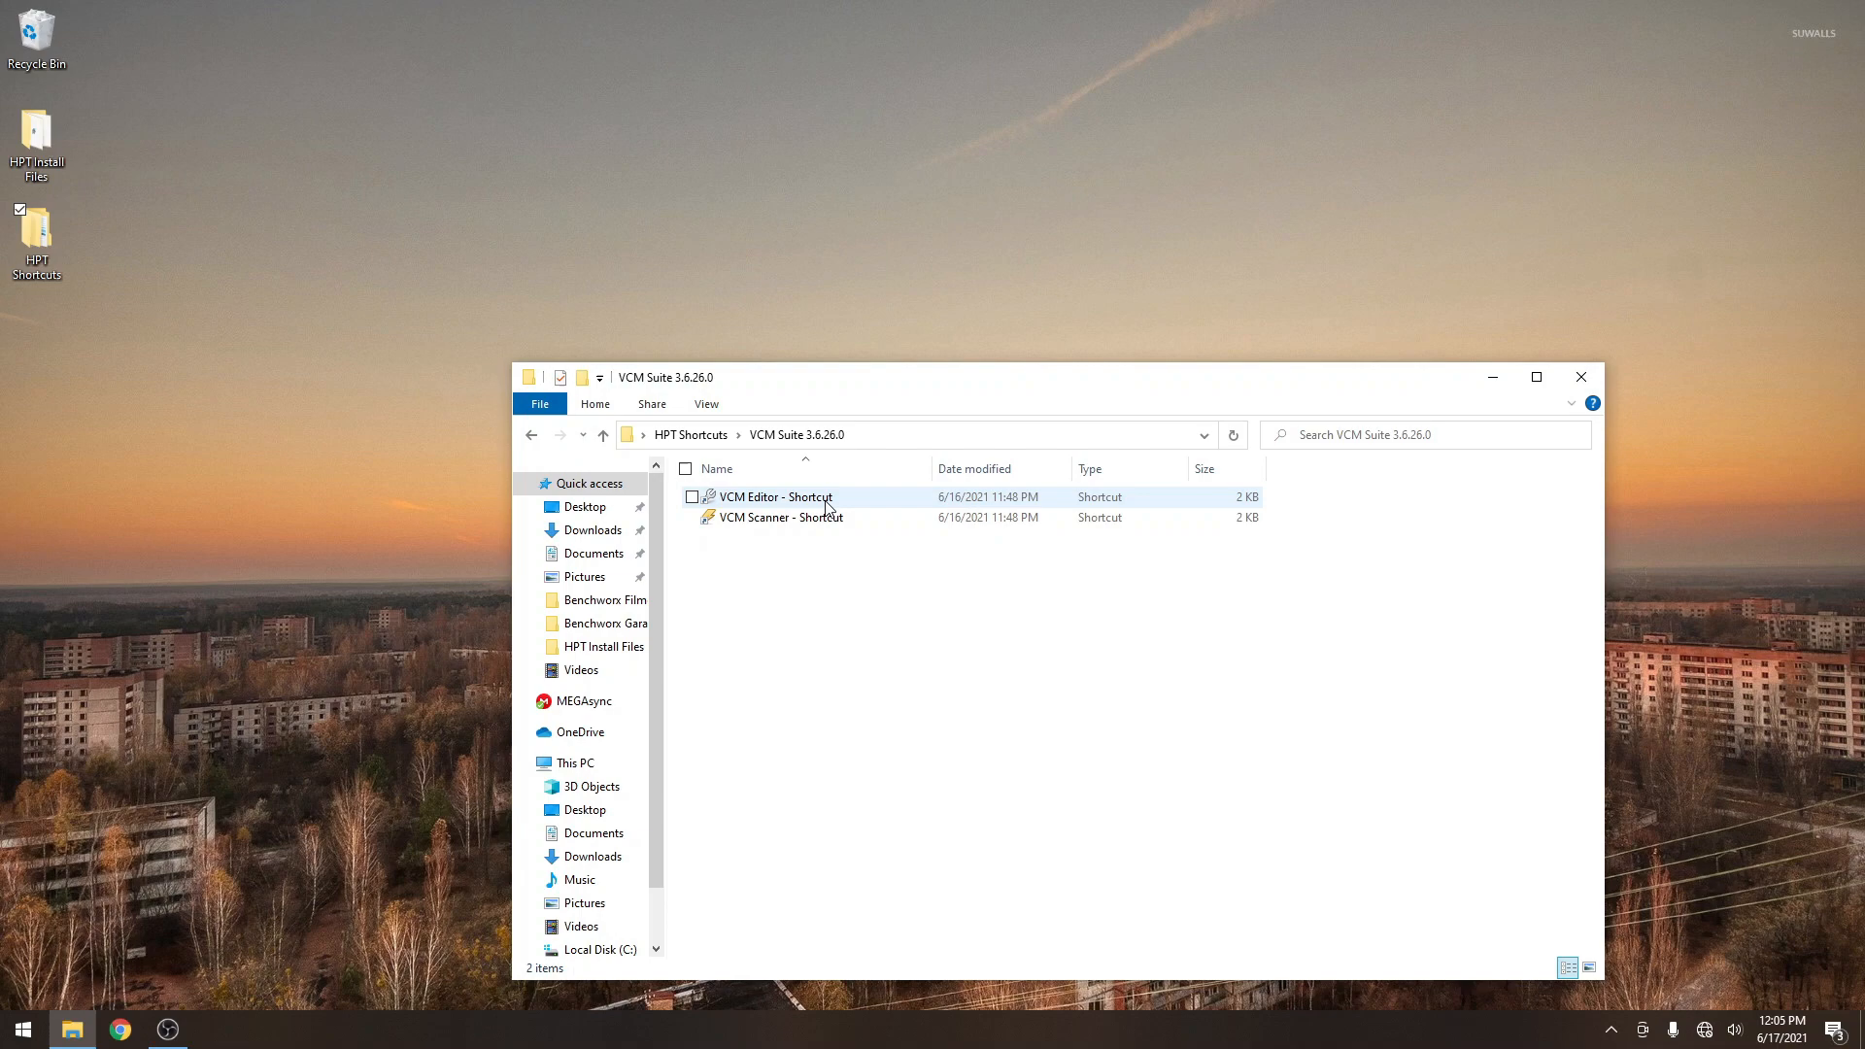
# Launch VCM Editor 3.6.26.0 from its shortcut to show the VCM Suite Info window.
pyautogui.doubleClick(777, 496)
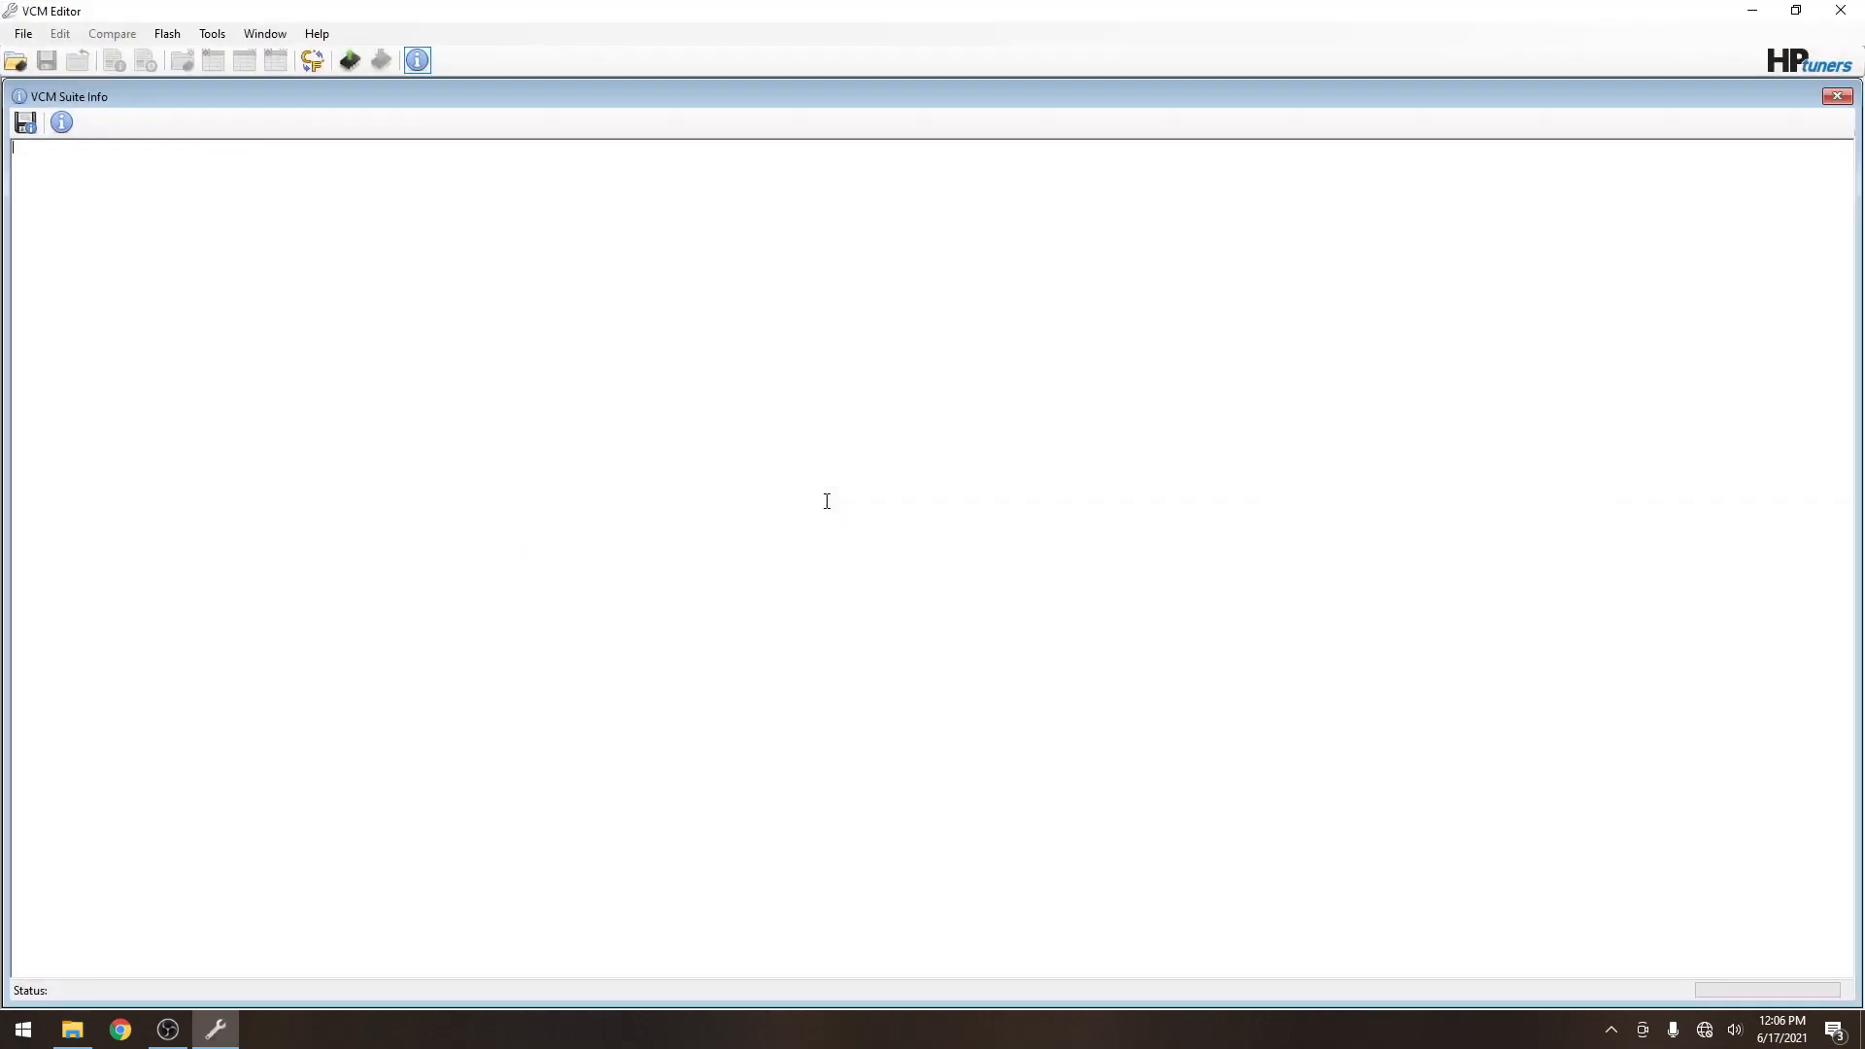
pyautogui.moveTo(765, 374)
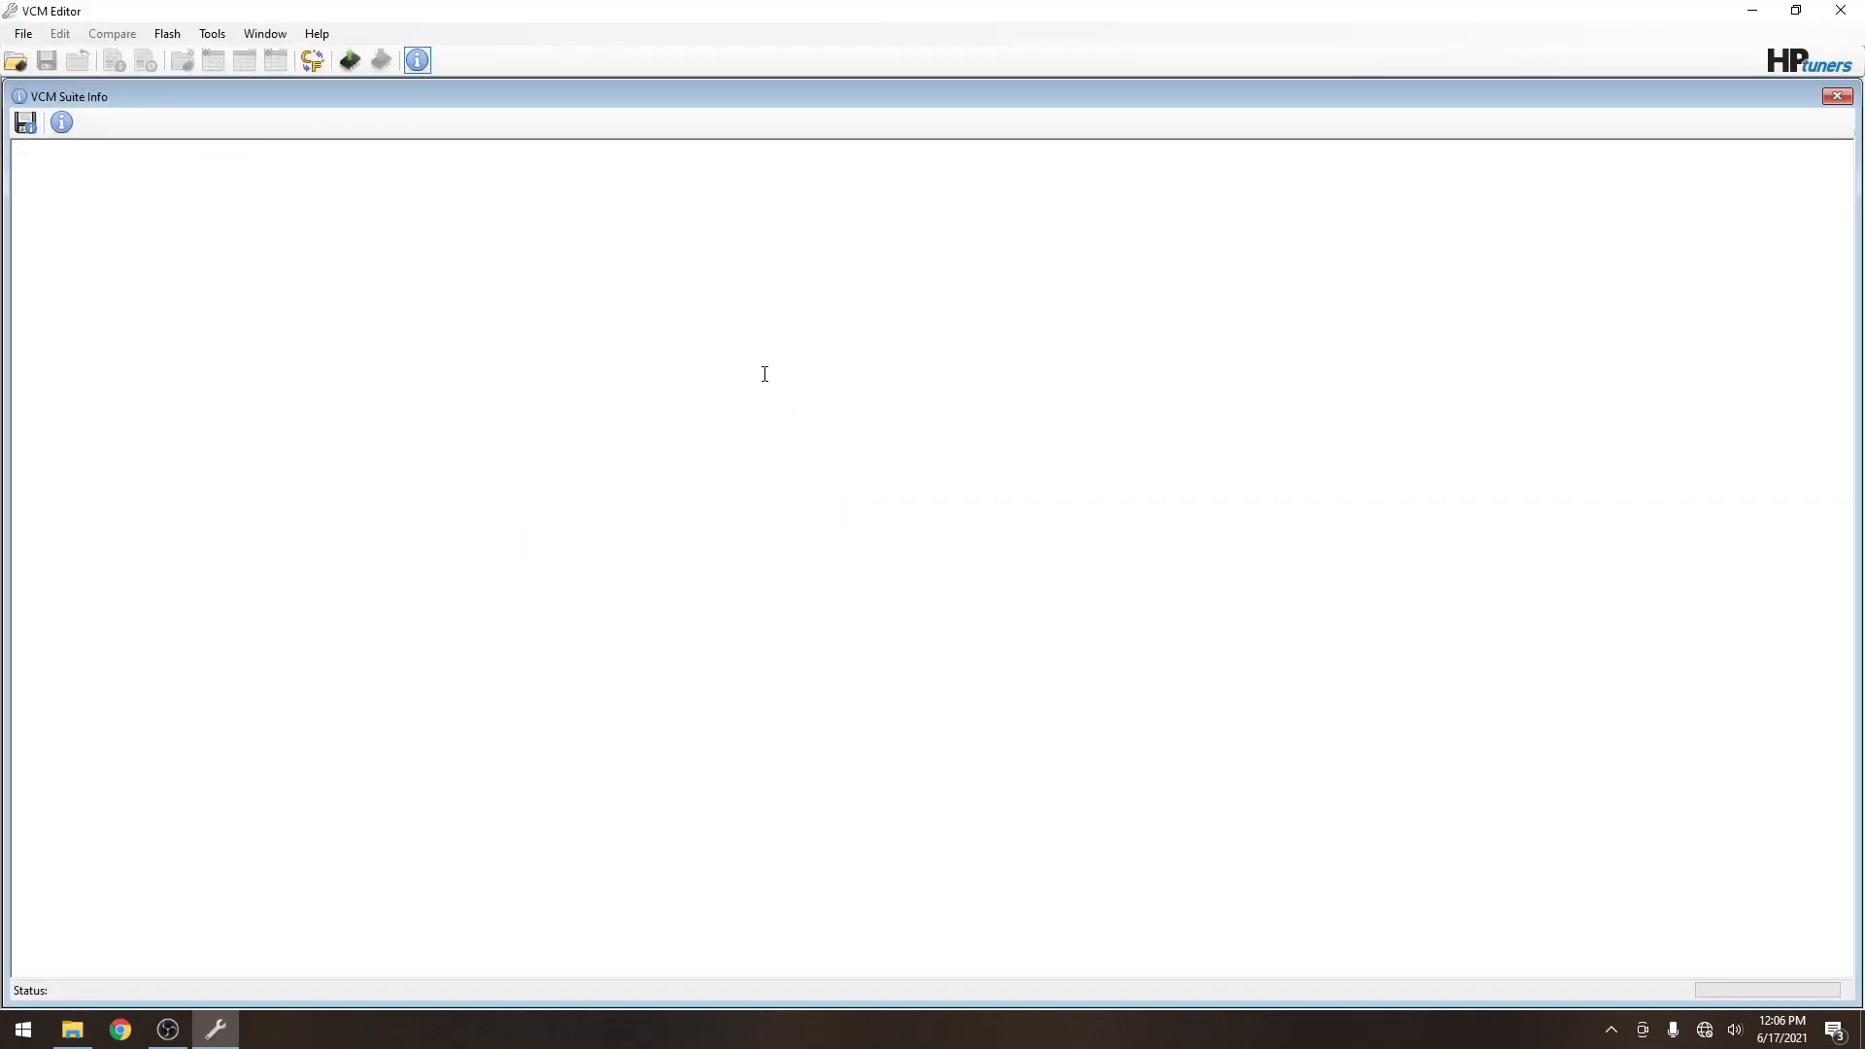
pyautogui.moveTo(455, 51)
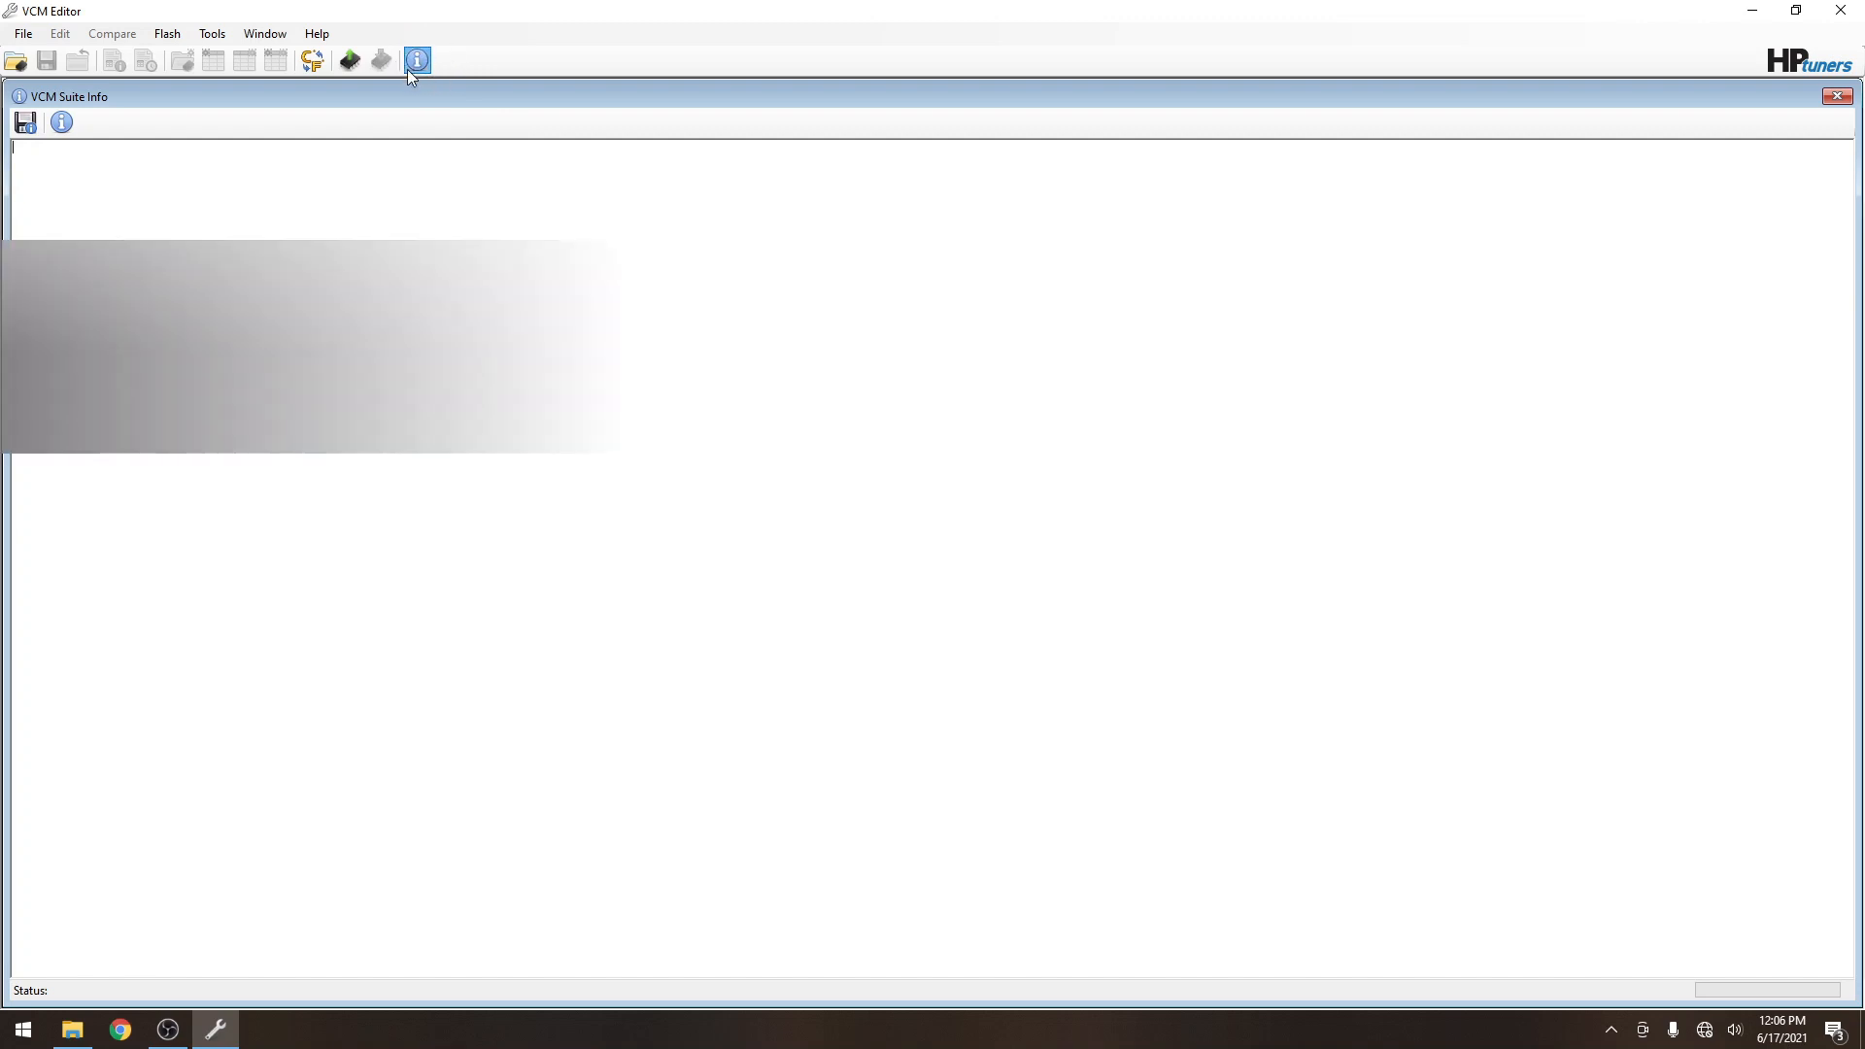
pyautogui.moveTo(64, 122)
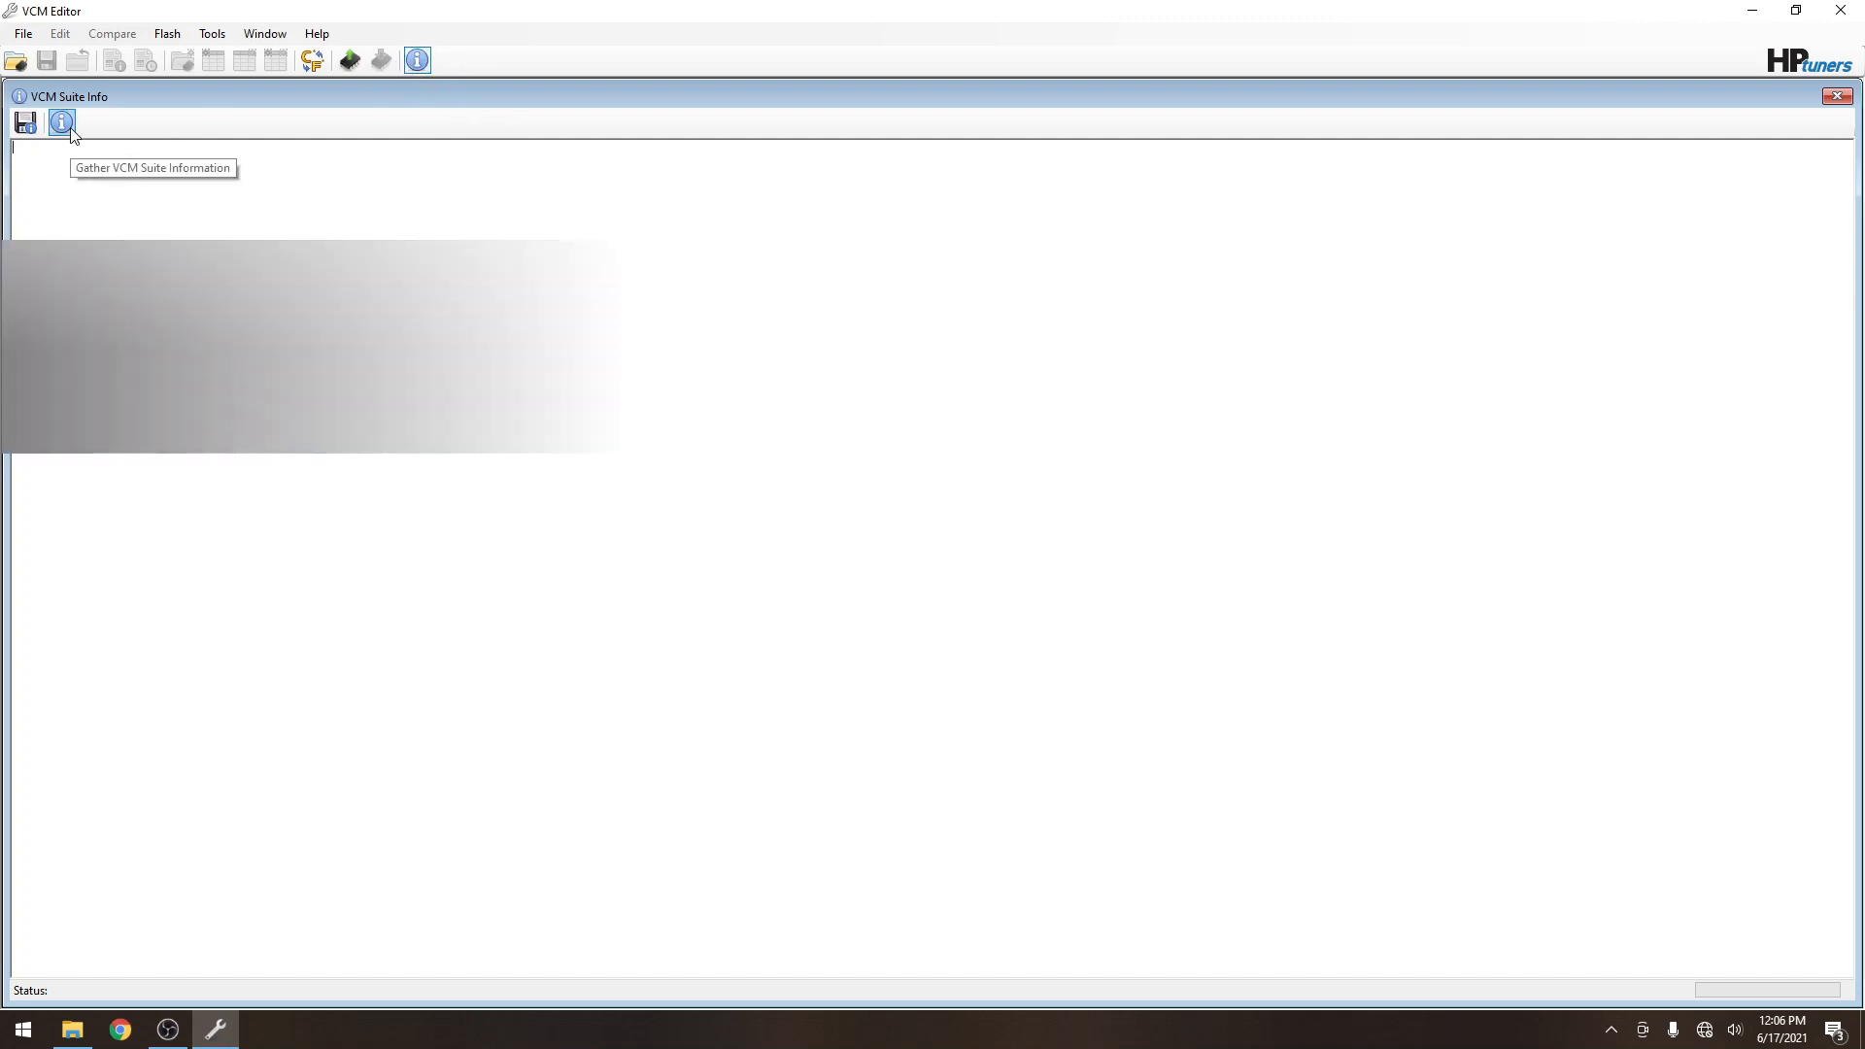
# Gather VCM Suite information showing Hardware 0121 and Firmware 0120, then close VCM Editor.
pyautogui.click(61, 123)
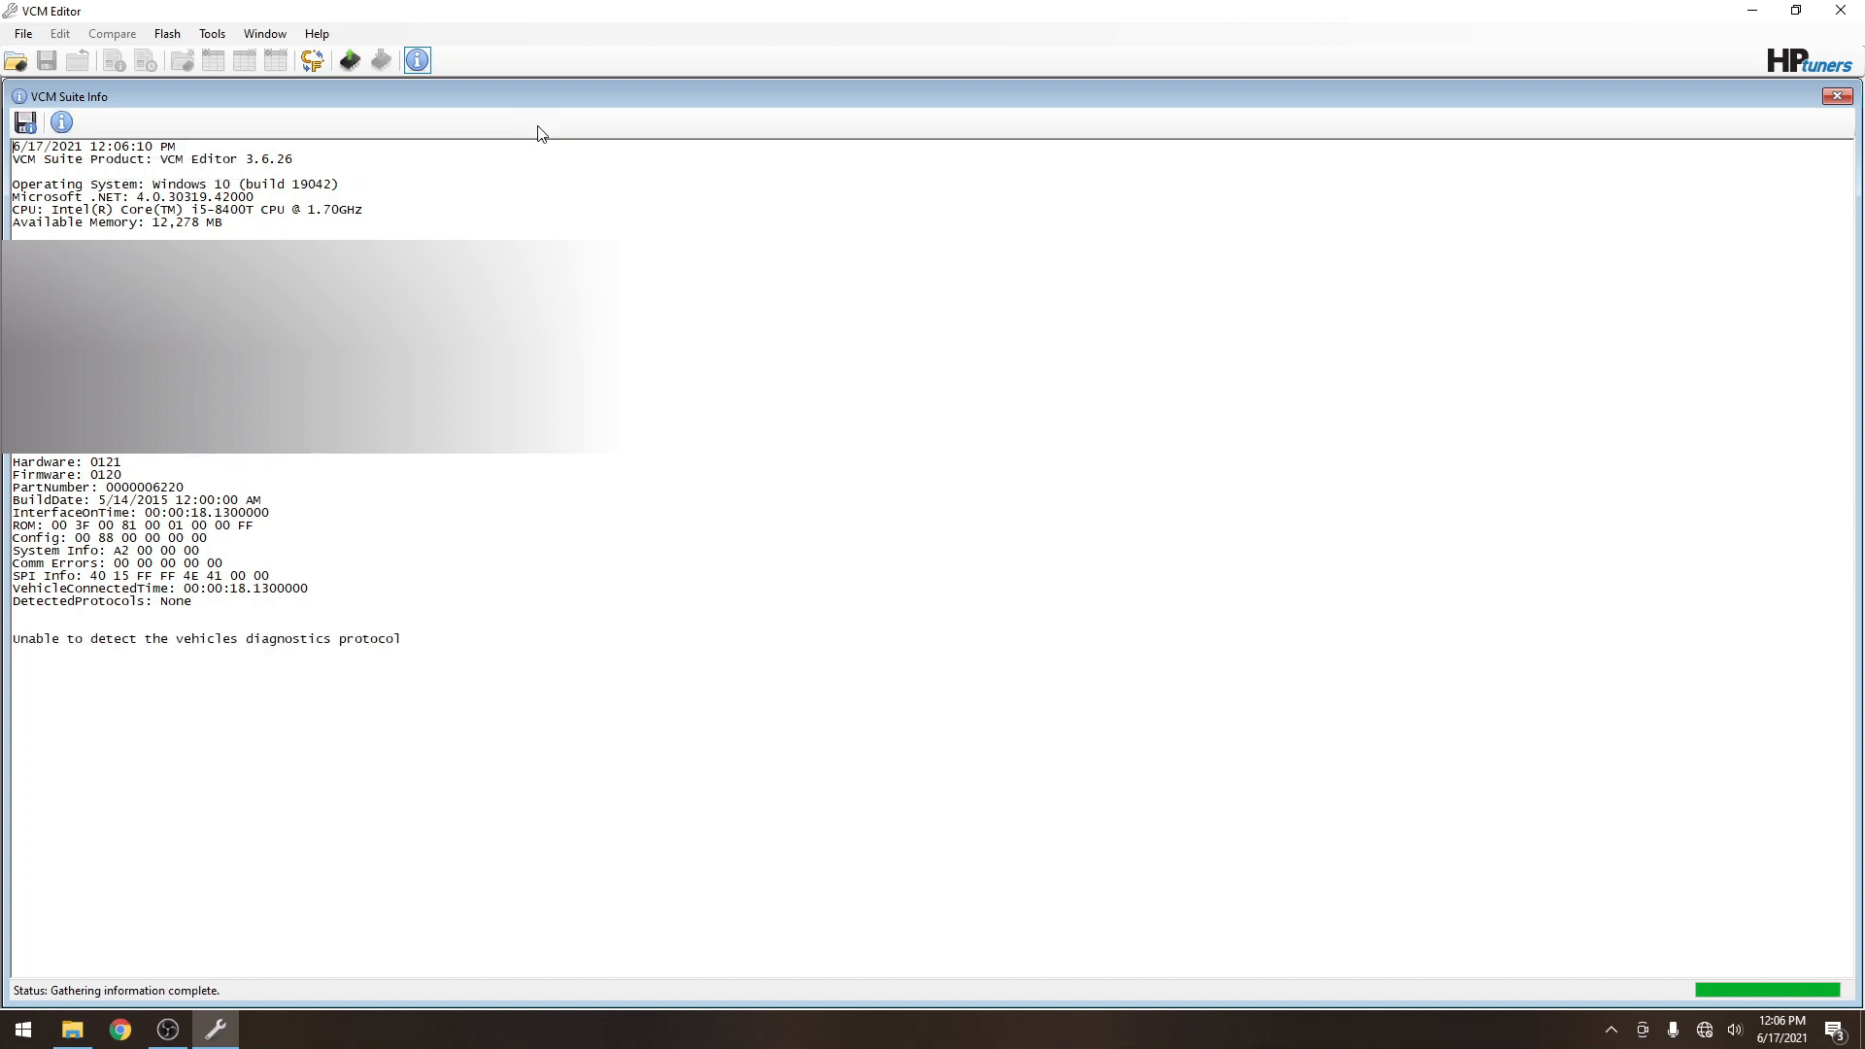
pyautogui.moveTo(216, 581)
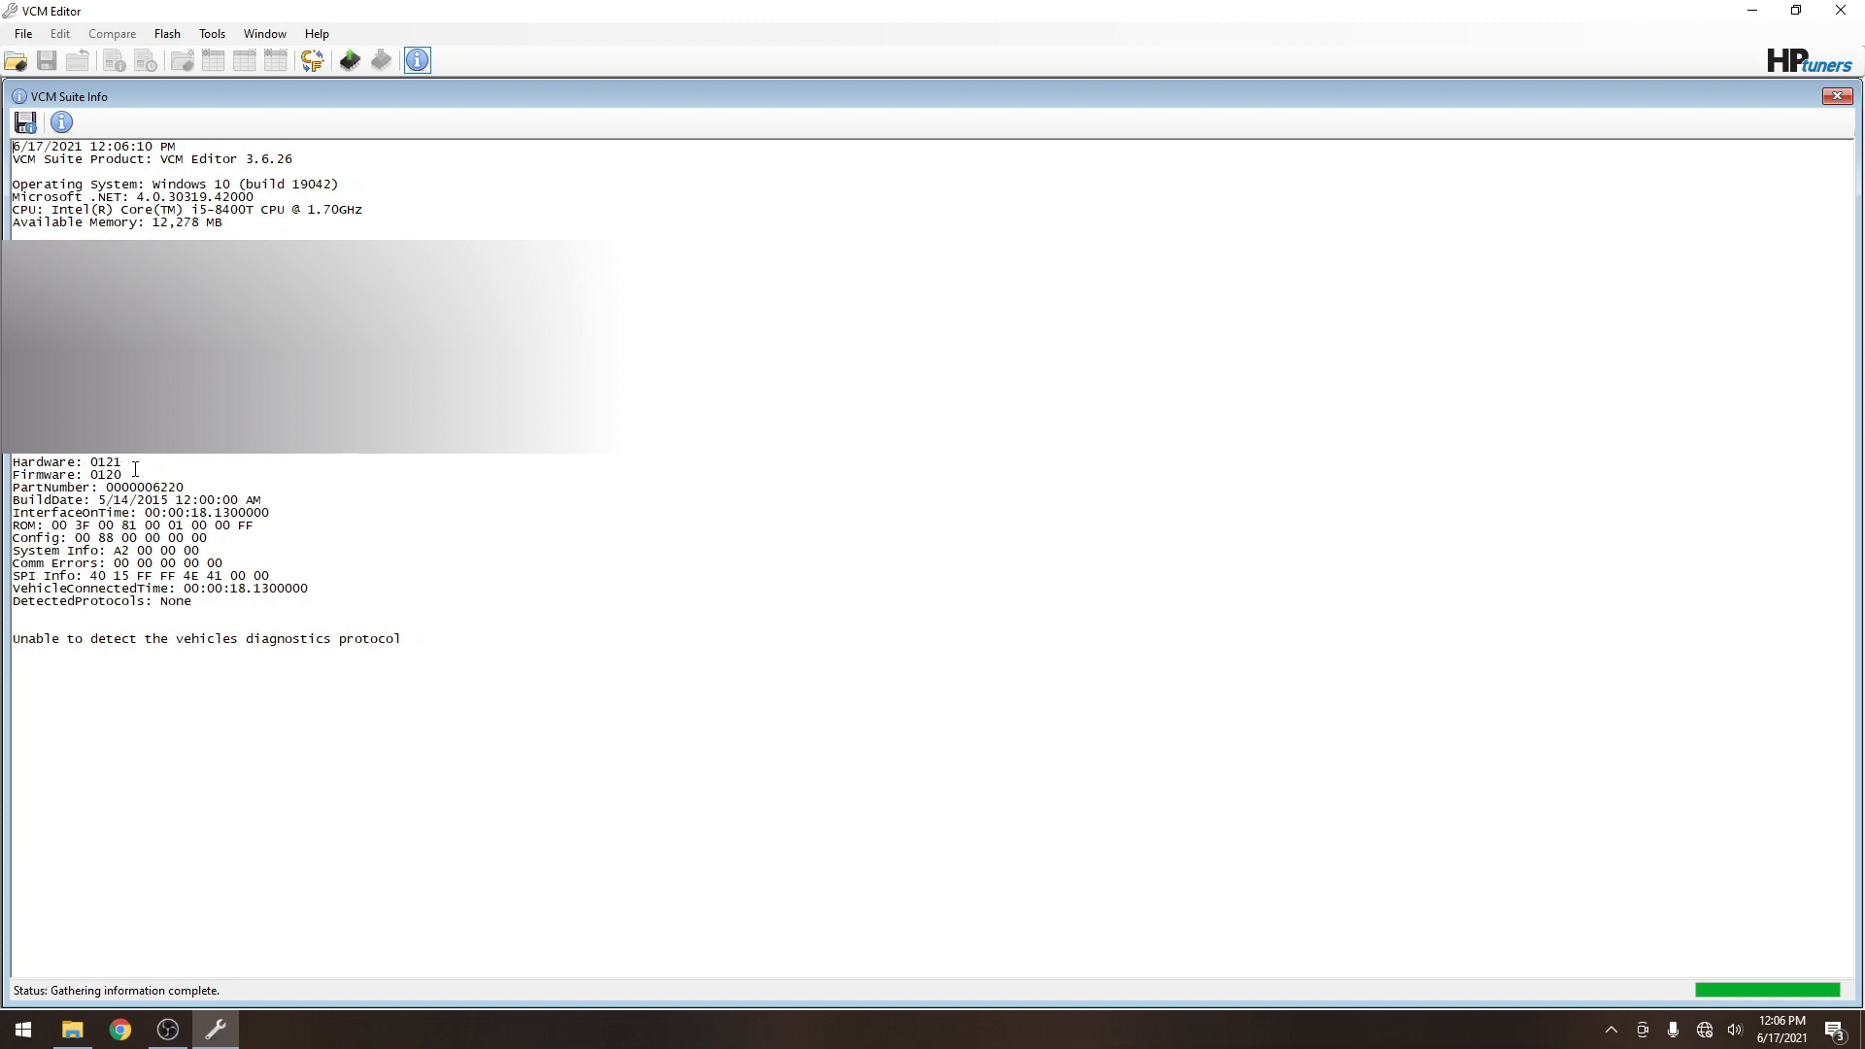
pyautogui.moveTo(695, 600)
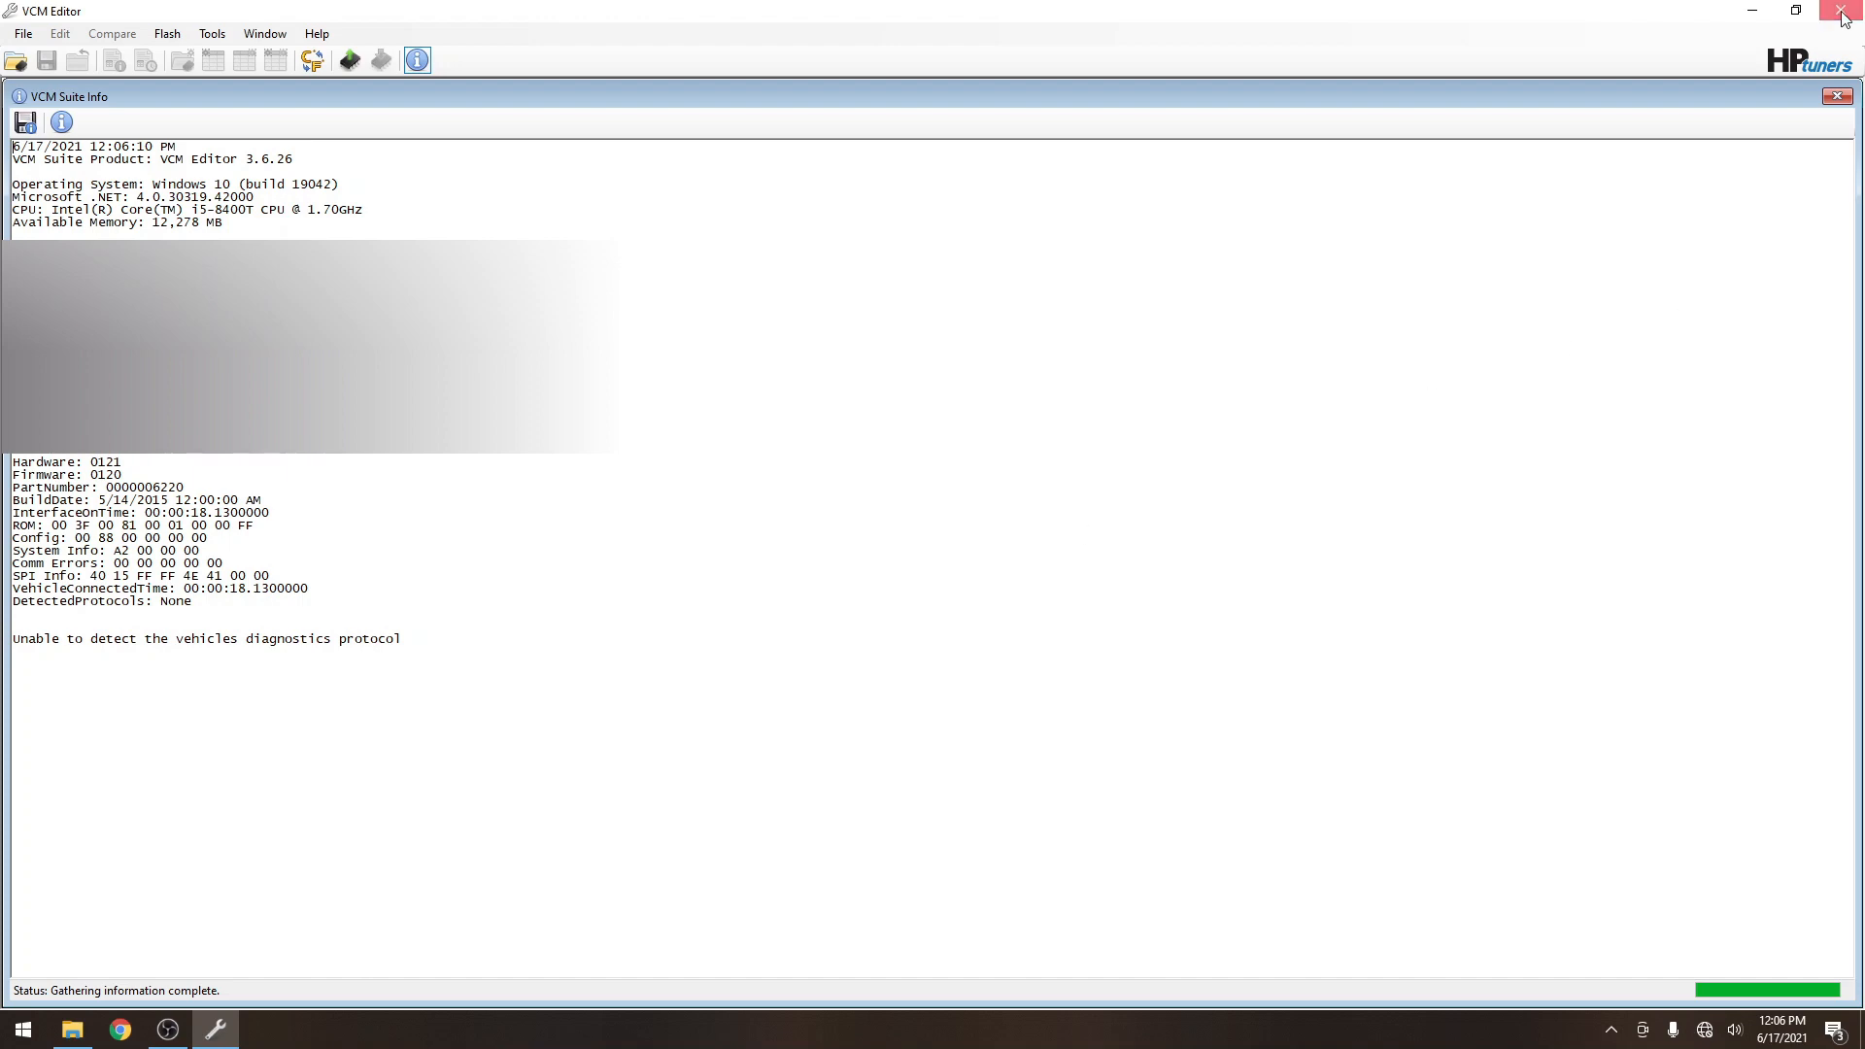
pyautogui.click(1841, 10)
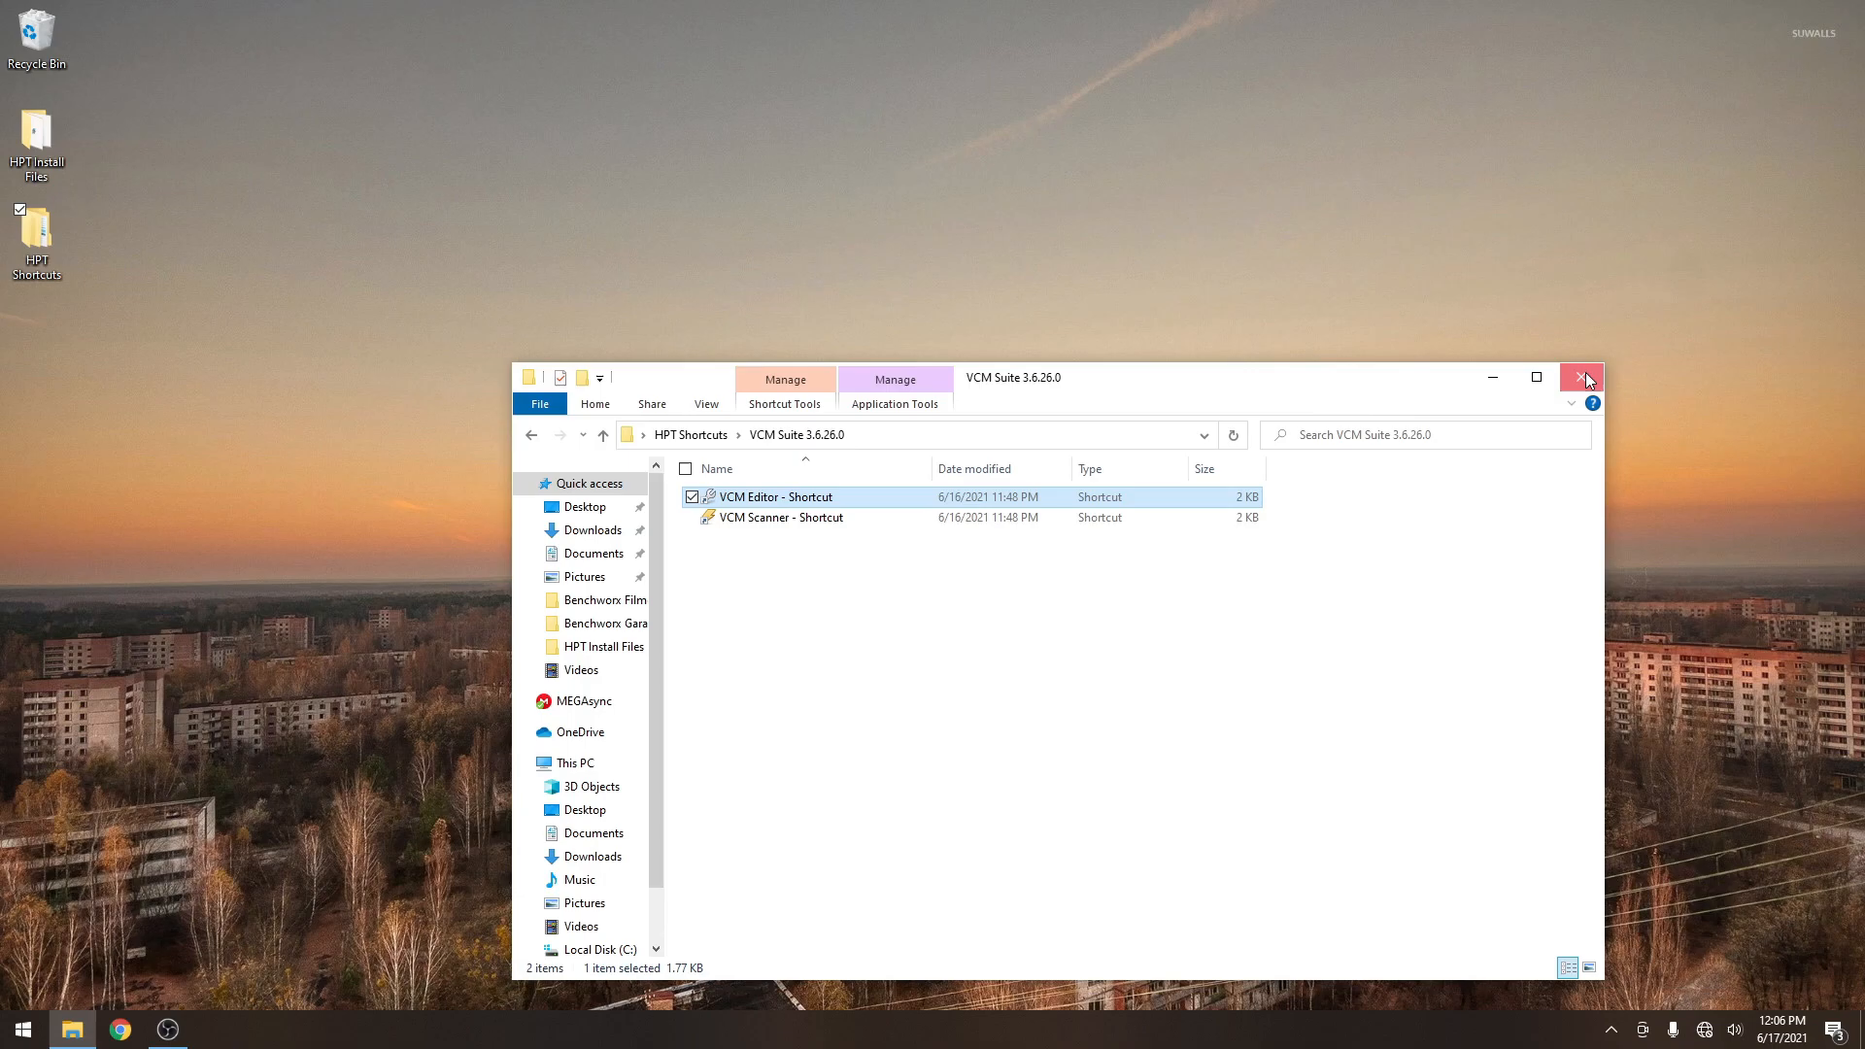